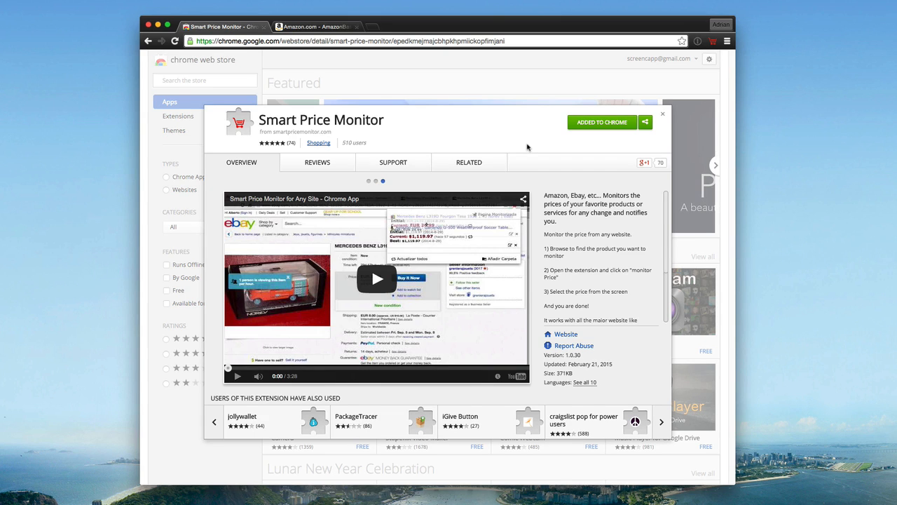
# - Switch to the Amazon tab showing the AmazonBasics Velvet Suit Hangers page
pyautogui.click(316, 25)
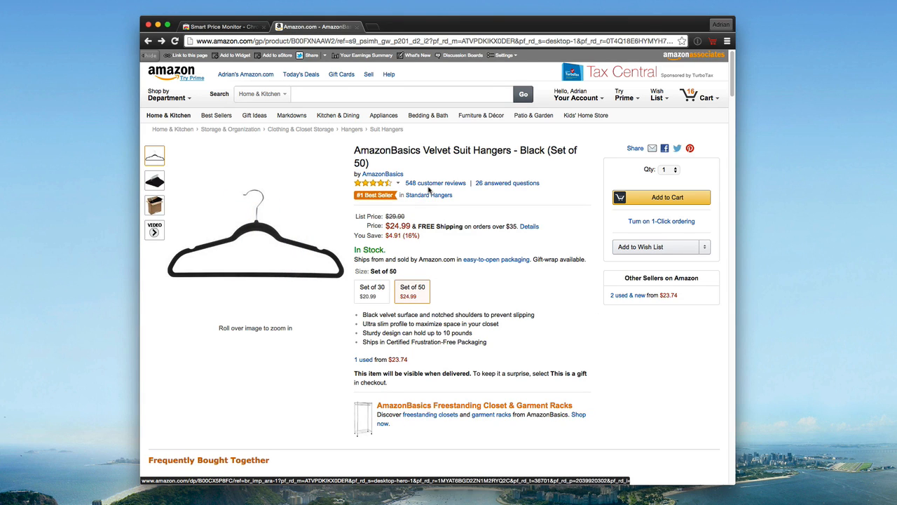
pyautogui.moveTo(437, 221)
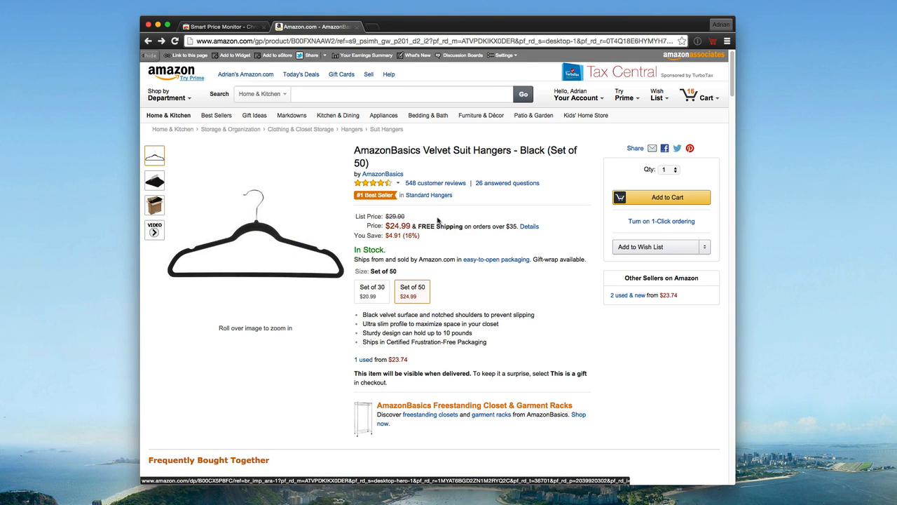
pyautogui.moveTo(673, 76)
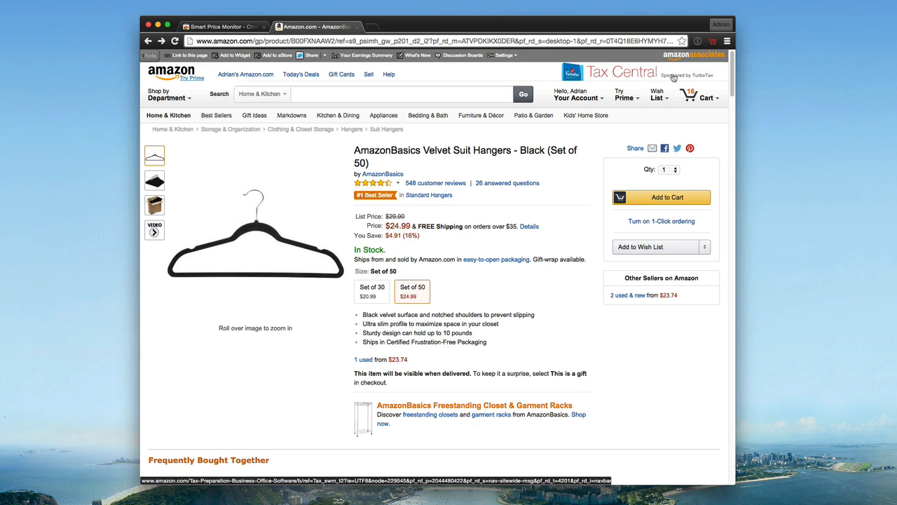
# - Bring up the Smart Price Monitor options page, then start tracking the hangers at $24.99
pyautogui.click(712, 40)
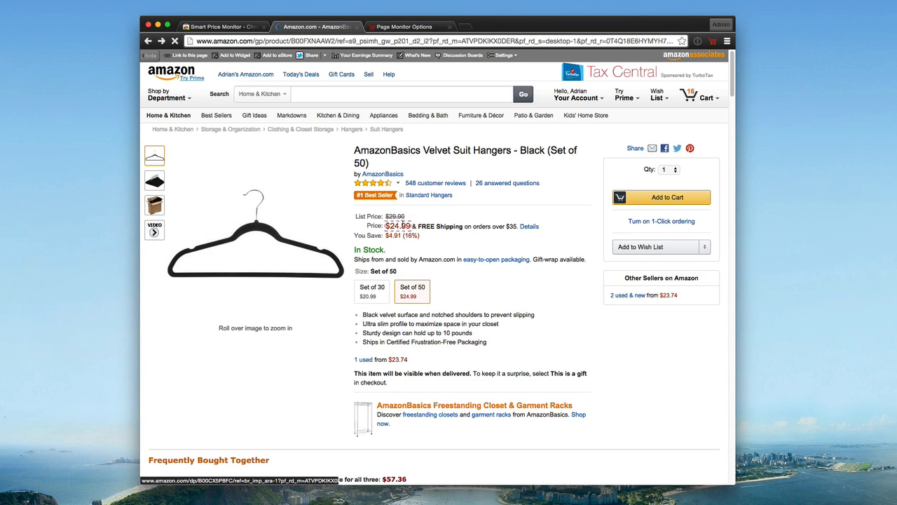
pyautogui.scroll(-3)
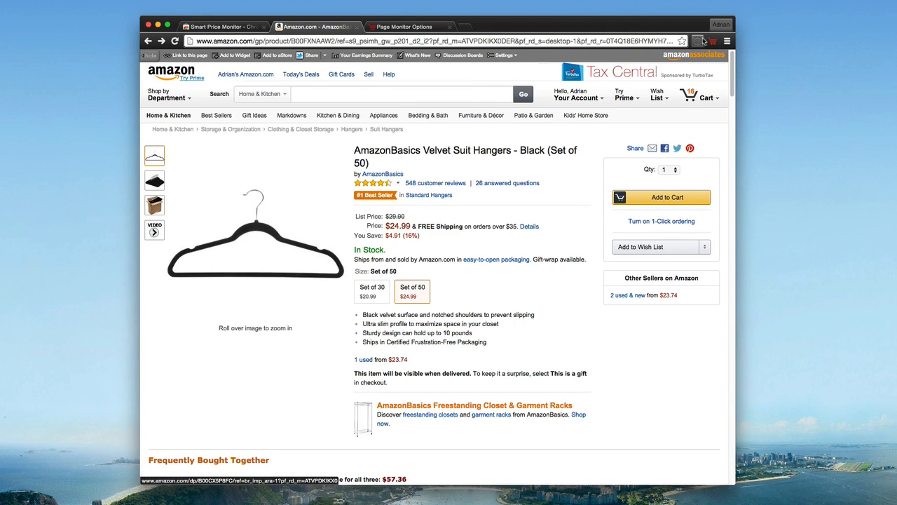
pyautogui.click(713, 40)
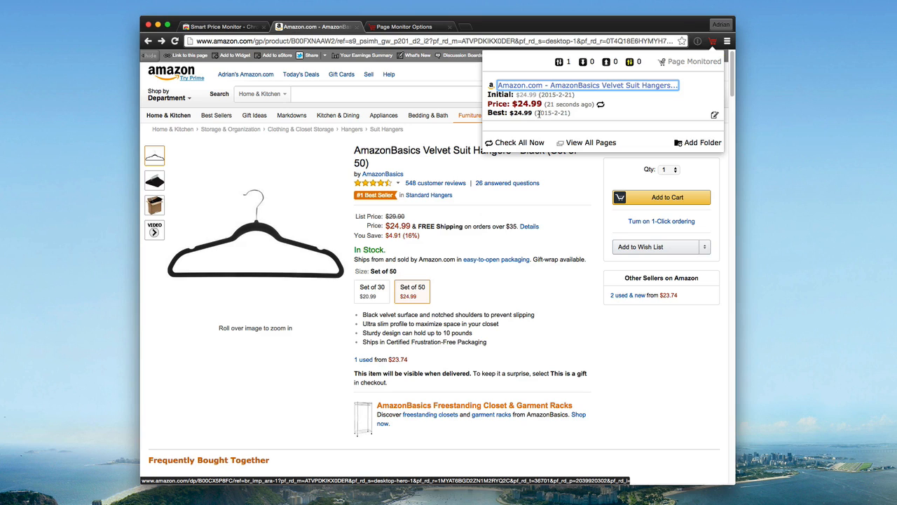
pyautogui.moveTo(545, 118)
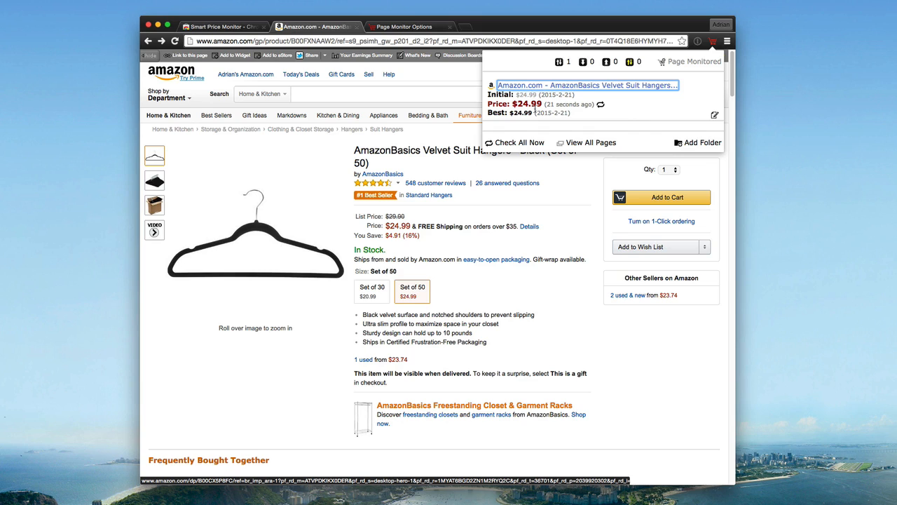
pyautogui.moveTo(572, 120)
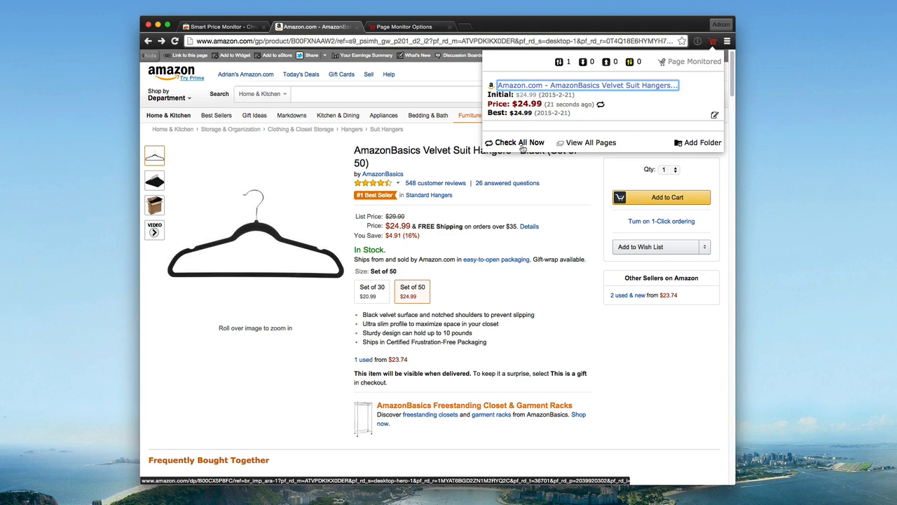
pyautogui.moveTo(491, 235)
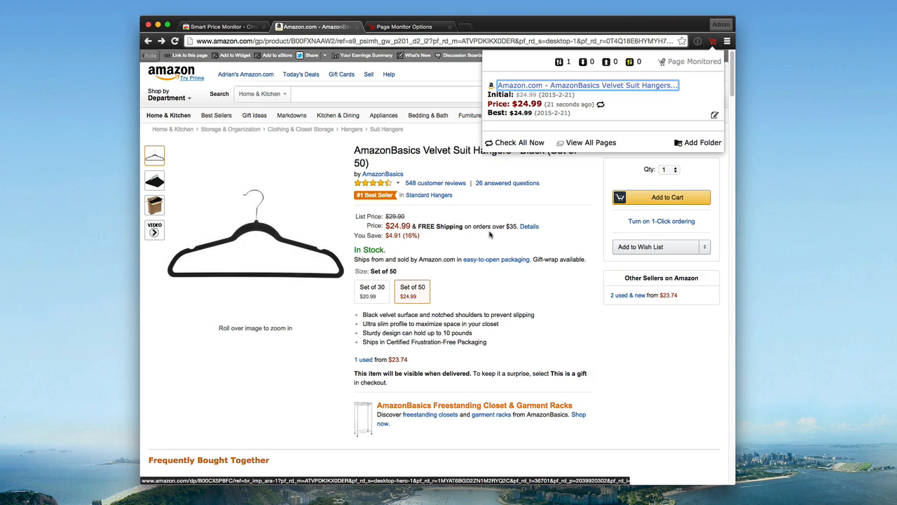
# - Scroll the hangers page down to its frequently-bought-together bundle
pyautogui.scroll(-3)
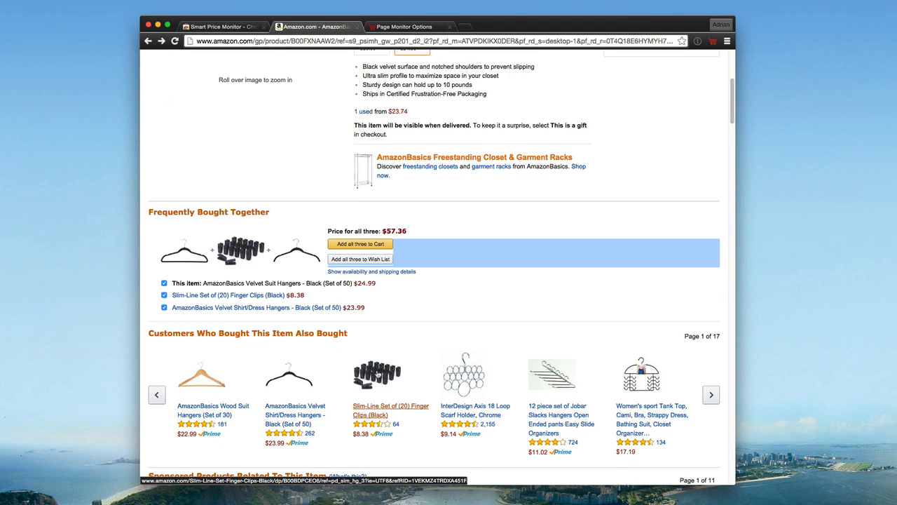
# - Track the Slim-Line finger clips' price, then remove them so only the hangers remain
pyautogui.click(390, 409)
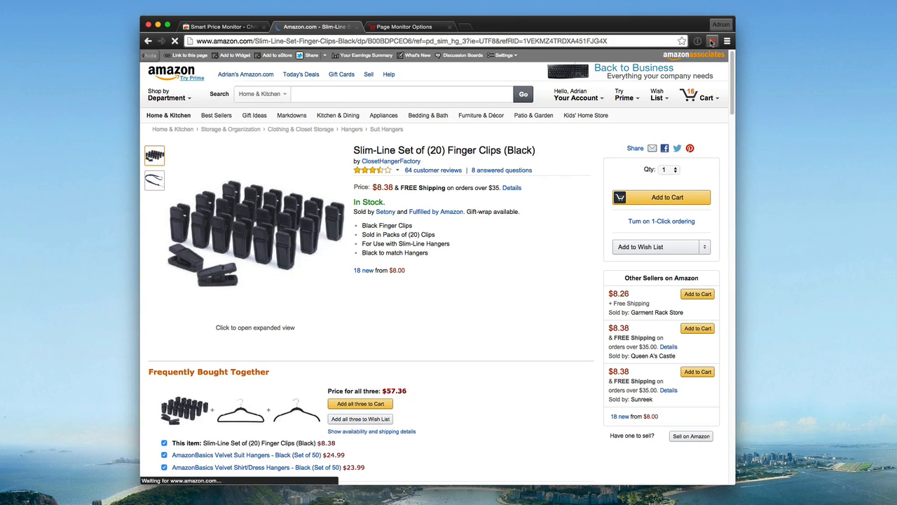
pyautogui.click(712, 41)
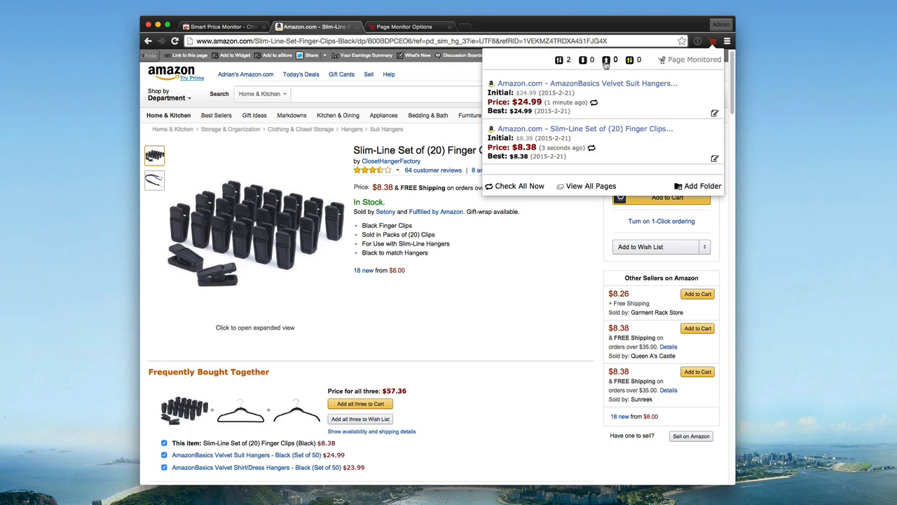
pyautogui.moveTo(550, 248)
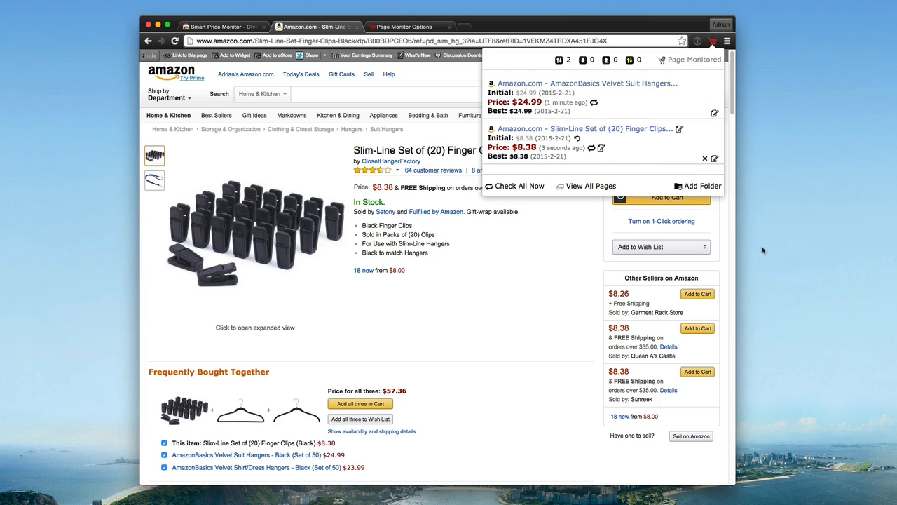
pyautogui.click(705, 157)
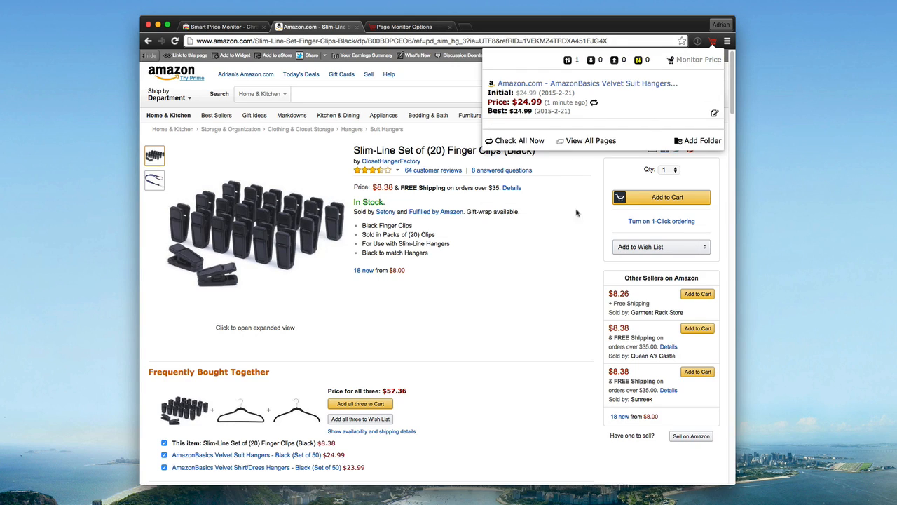
pyautogui.click(404, 26)
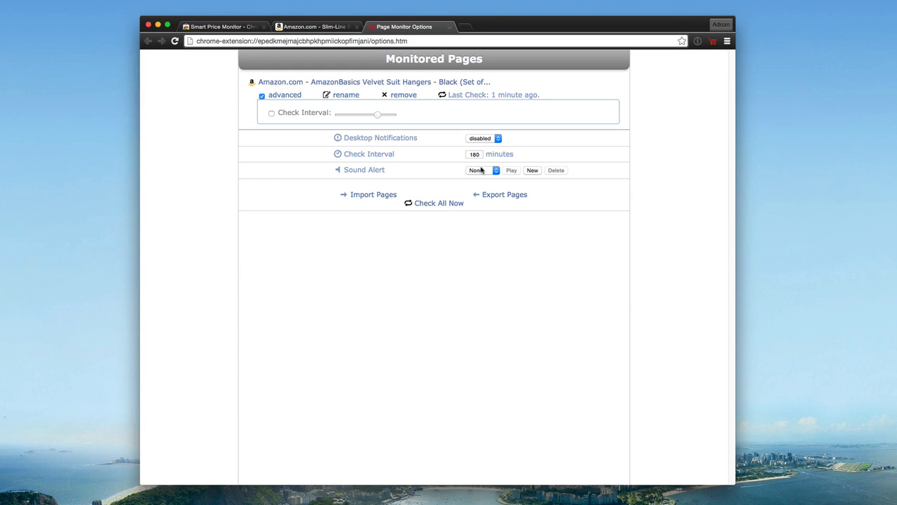
pyautogui.moveTo(398, 118)
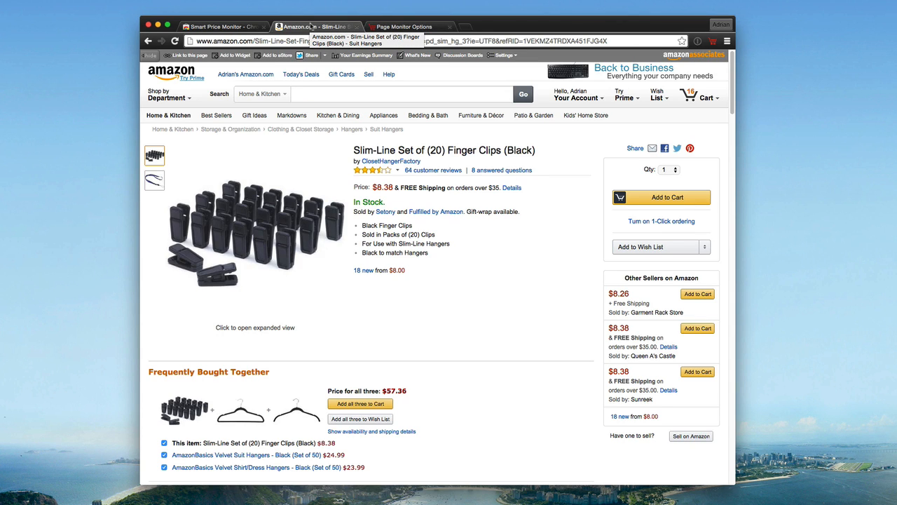
pyautogui.moveTo(503, 258)
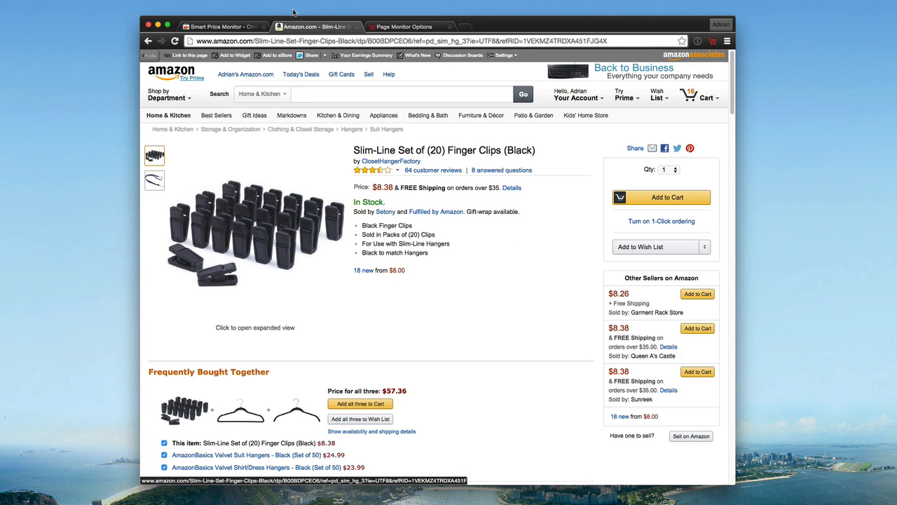
# - Return to the Smart Price Monitor listing in the Chrome Web Store
pyautogui.click(222, 25)
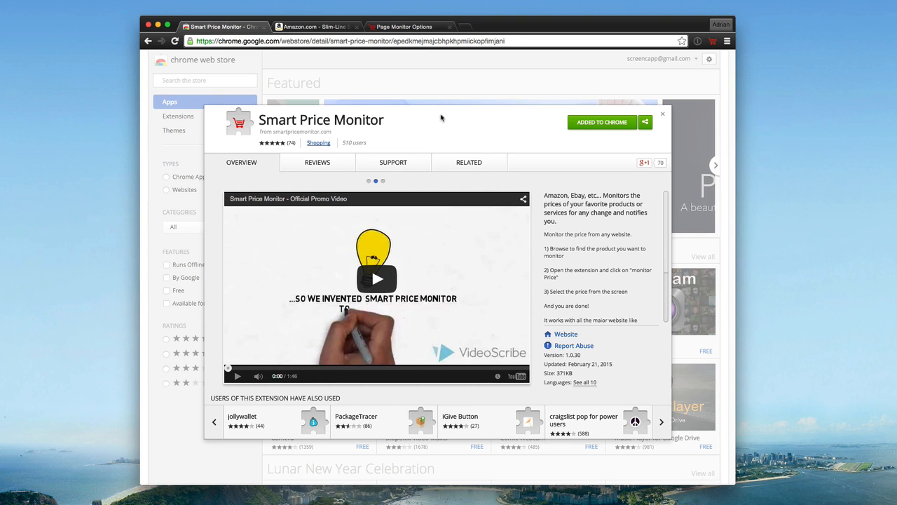